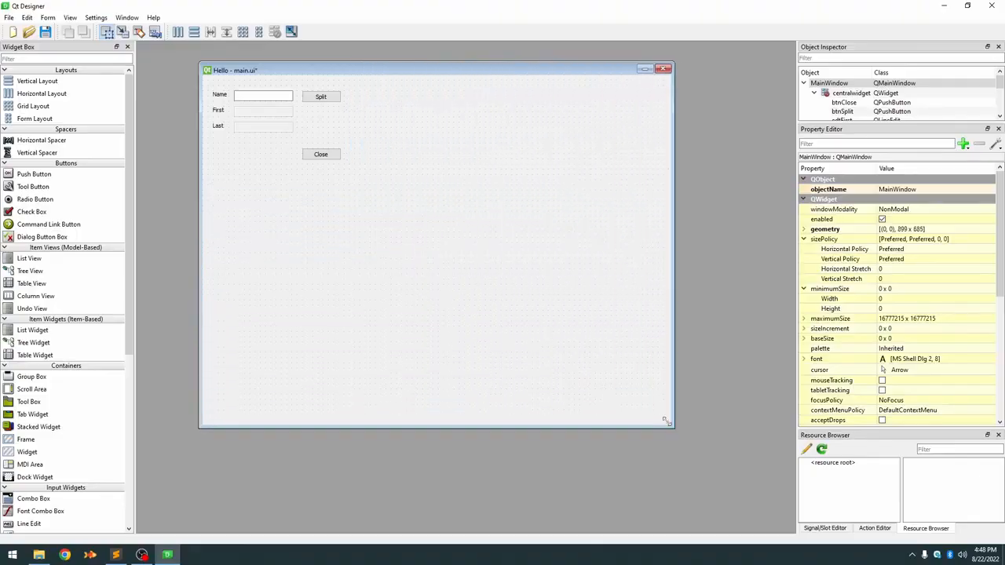
- Resize the main.ui form by its corner handle to about 992 by 778
drag(665, 422, 723, 475)
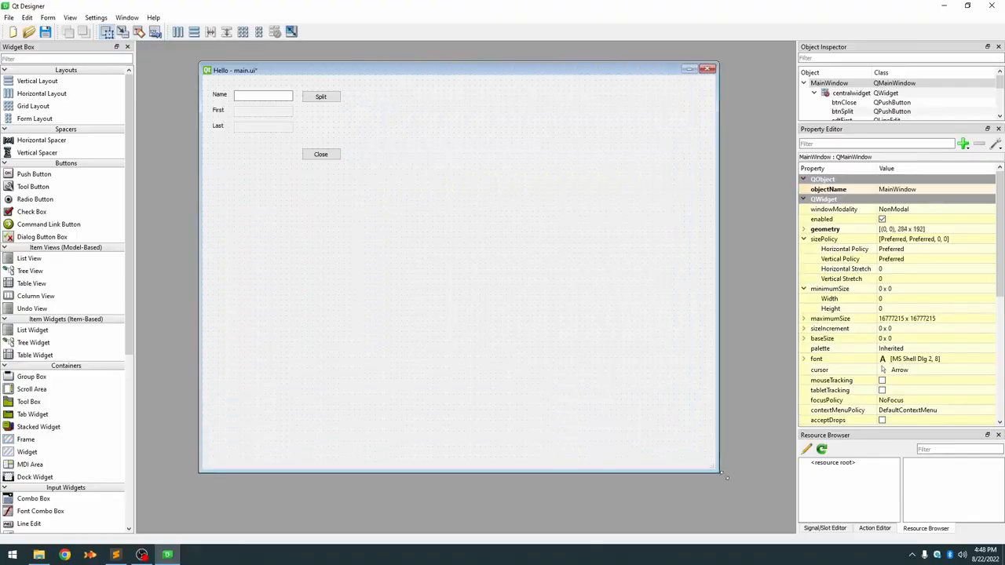
drag(723, 477, 355, 182)
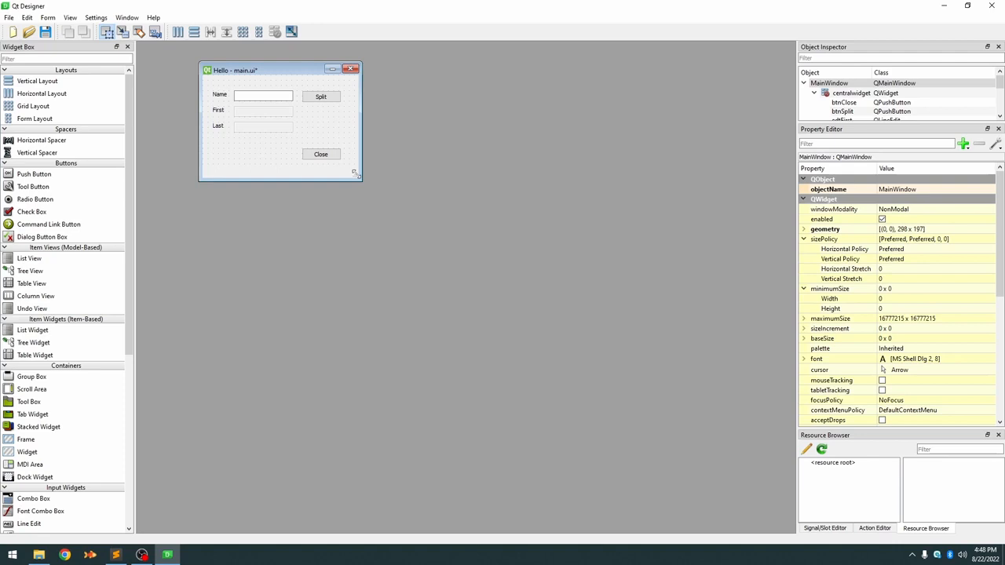
drag(357, 175, 495, 290)
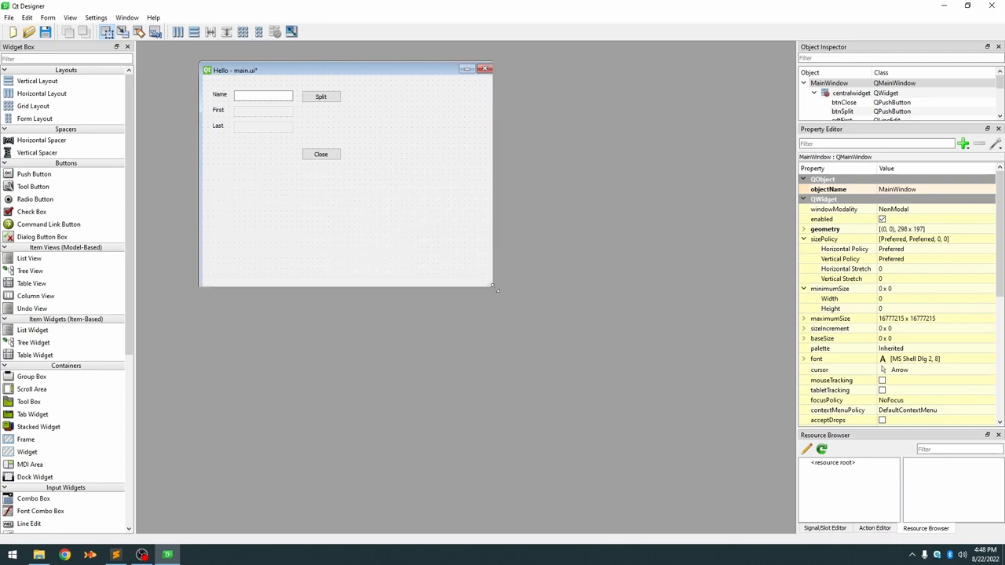
drag(498, 290, 369, 182)
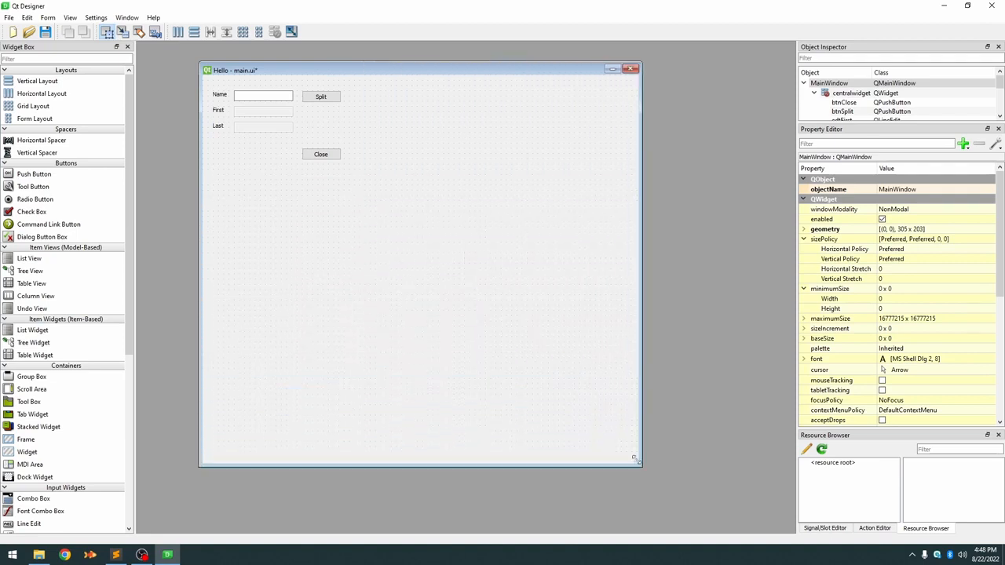
drag(637, 462, 723, 487)
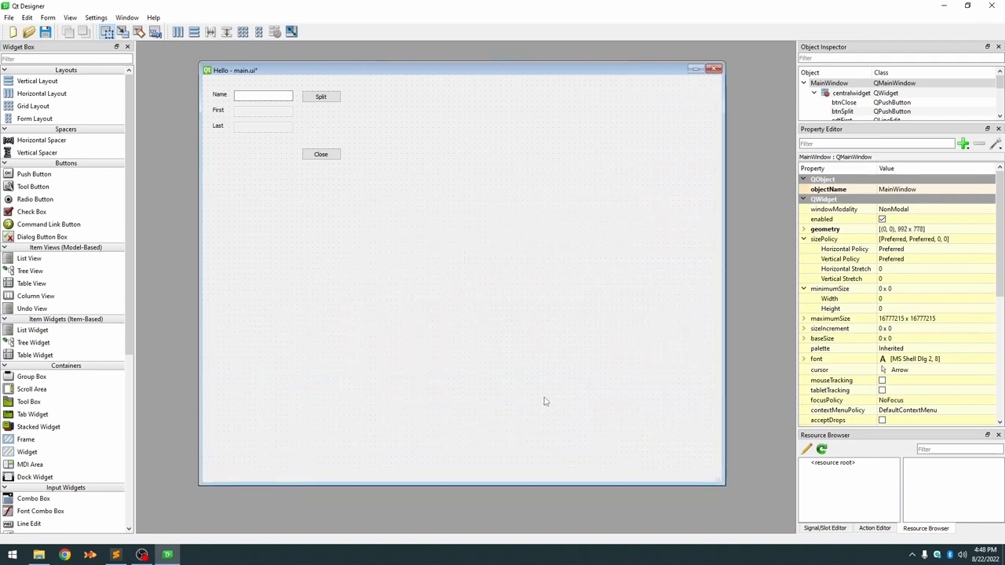
mouse_move(96, 173)
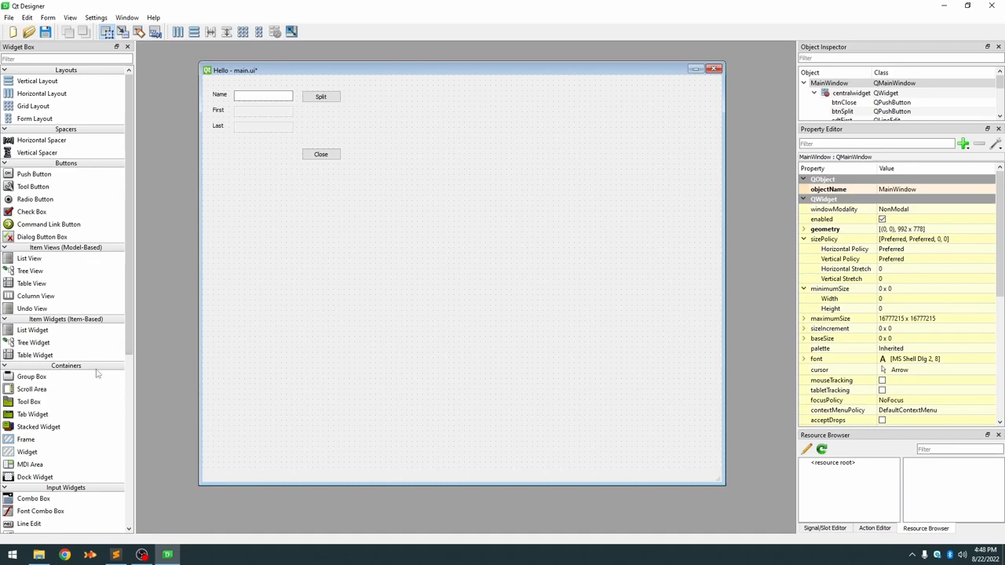
mouse_move(69, 415)
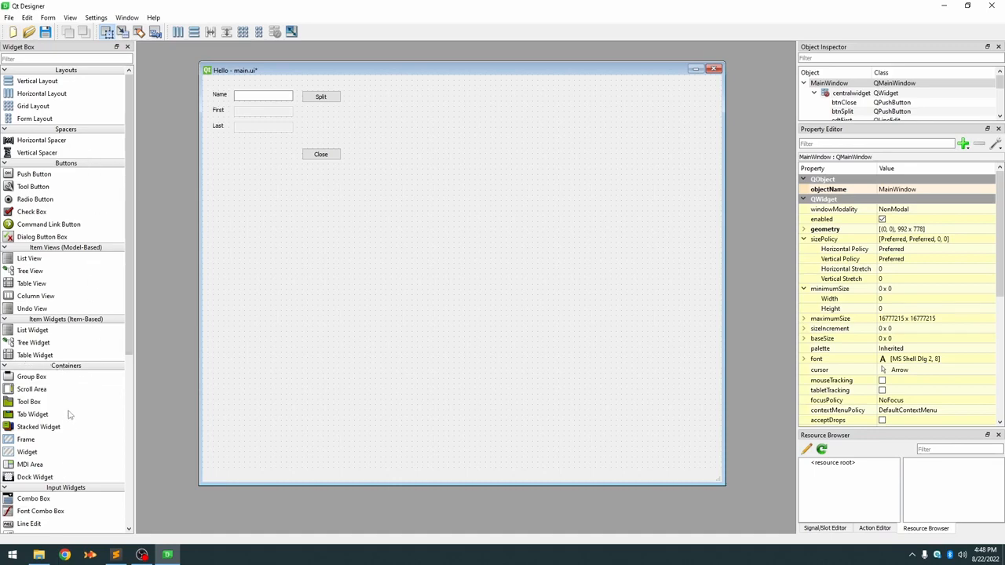
mouse_move(62, 456)
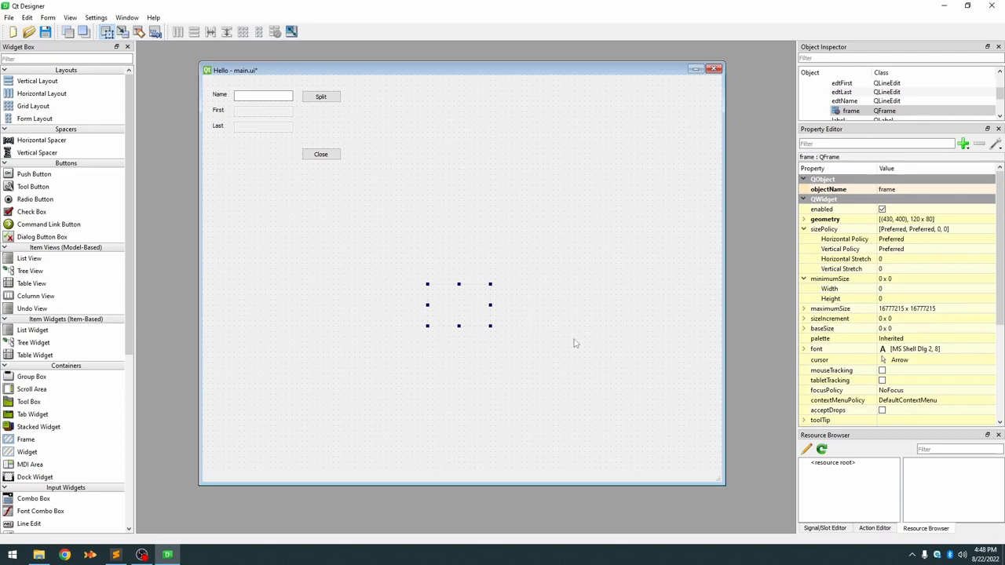
- Set the new frame's frameShape to Box and frameShadow to Plain
scroll(down, 3)
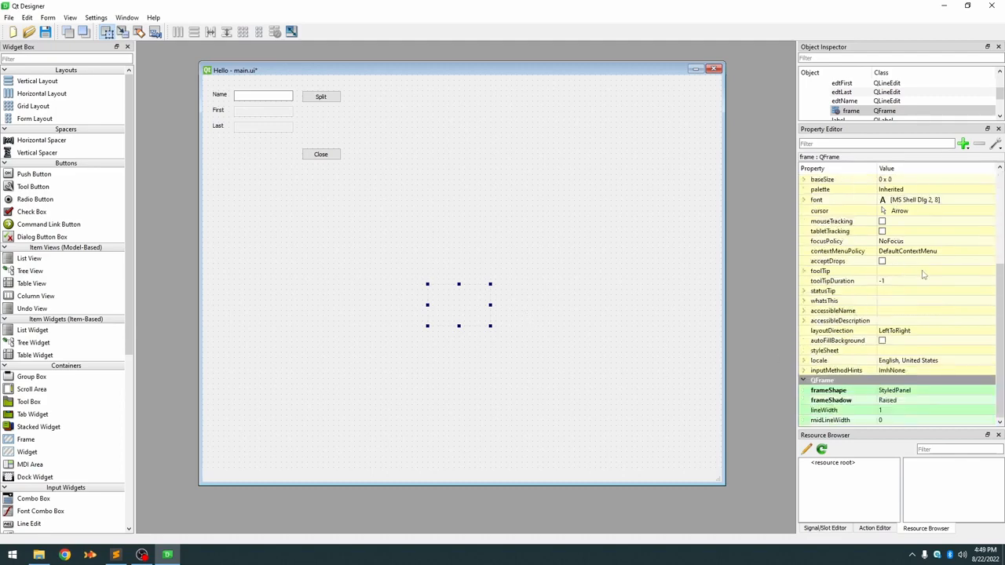
mouse_move(520, 312)
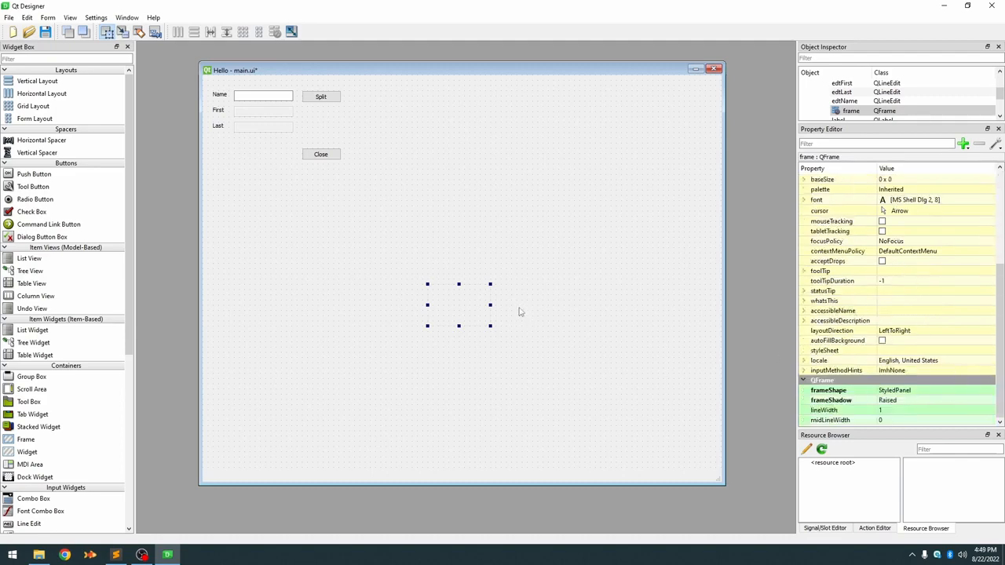
click(935, 391)
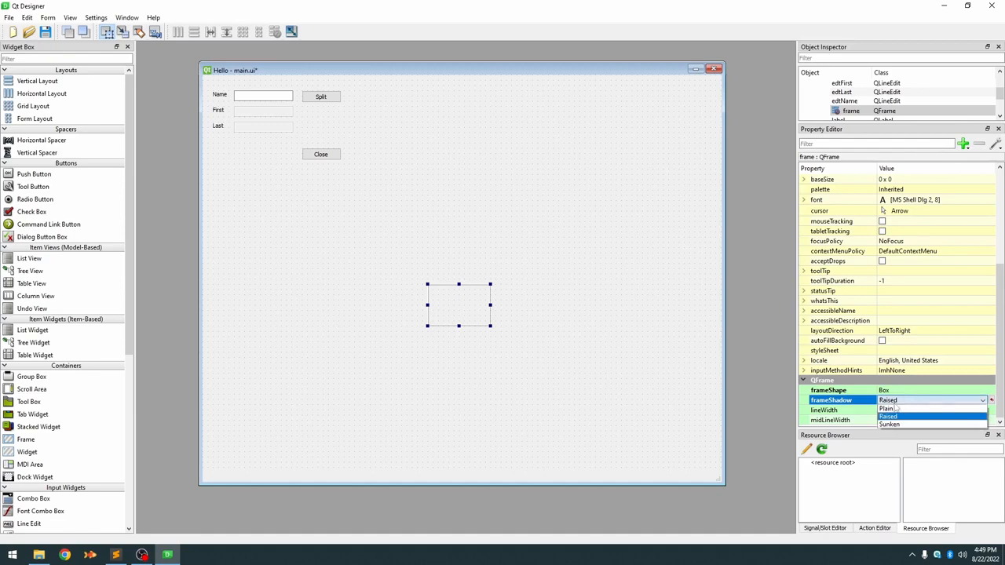
click(888, 409)
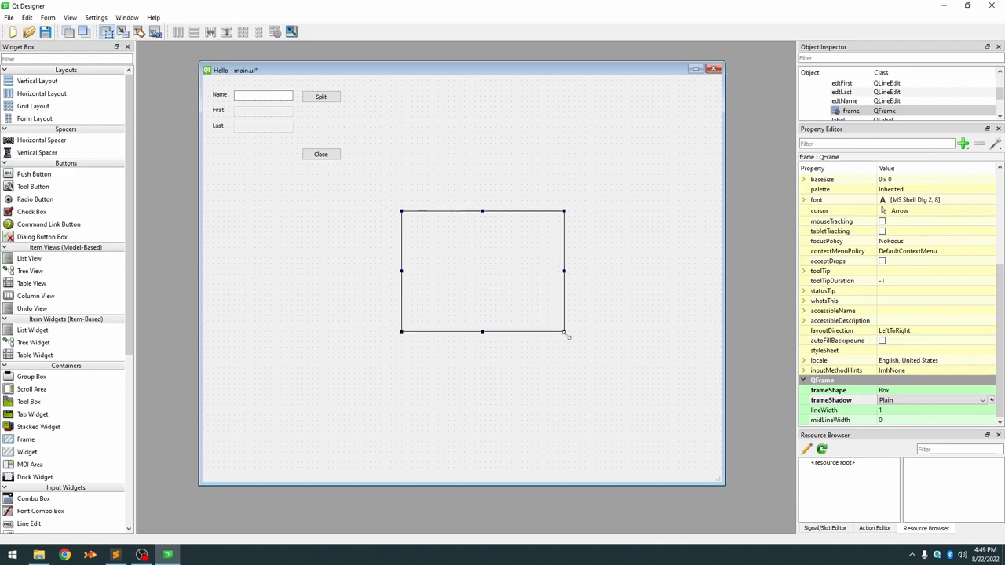
mouse_move(567, 336)
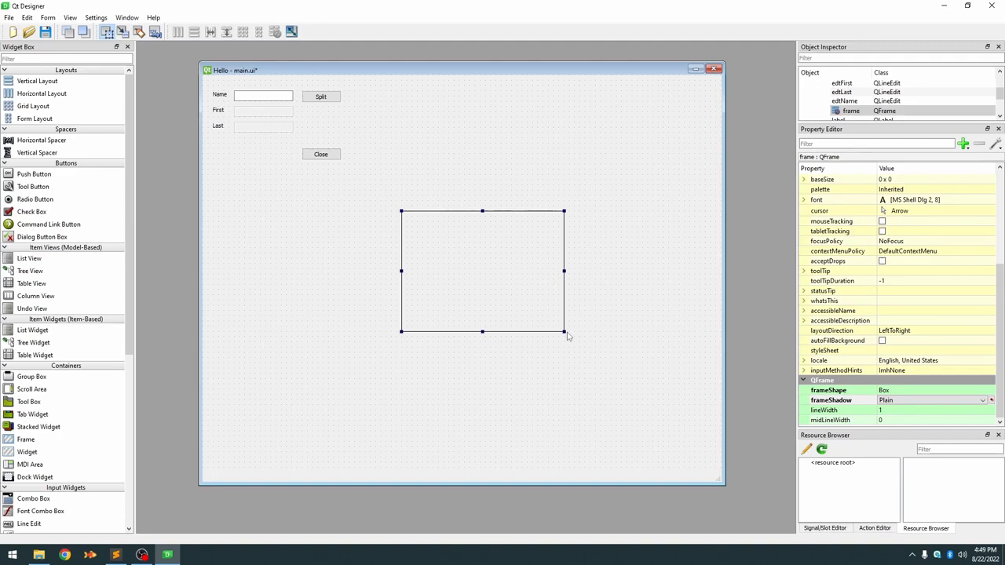
mouse_move(523, 298)
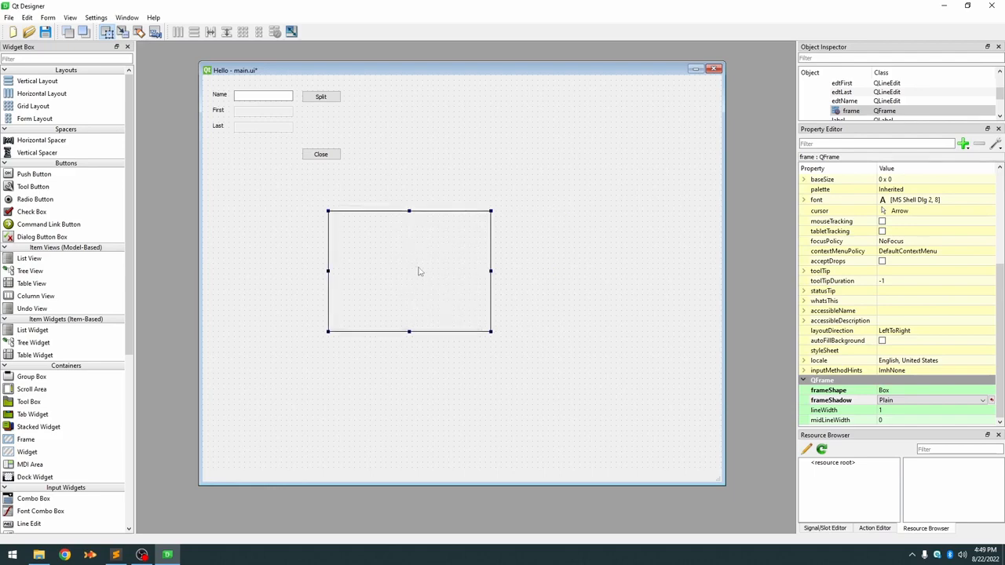
mouse_move(414, 258)
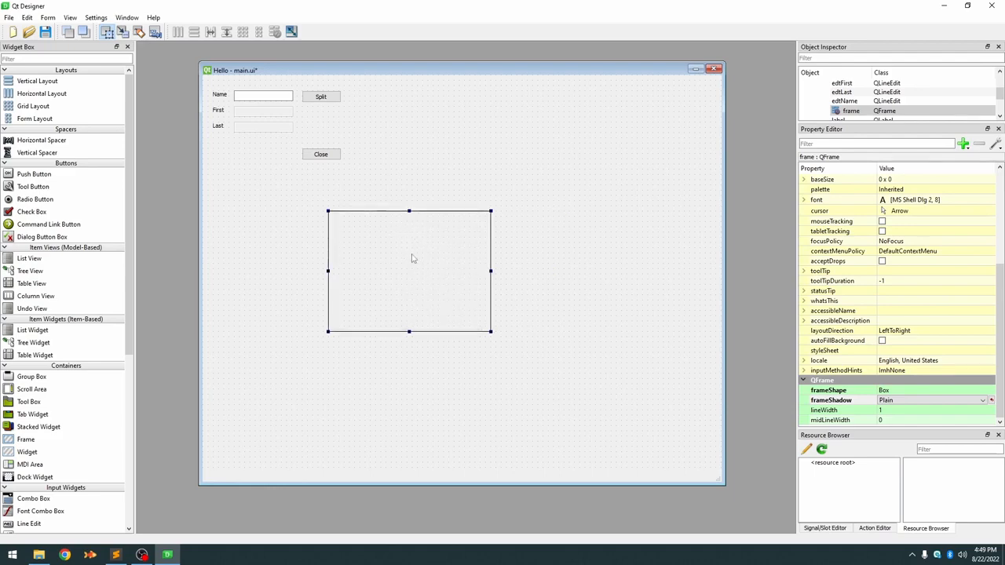
mouse_move(54, 214)
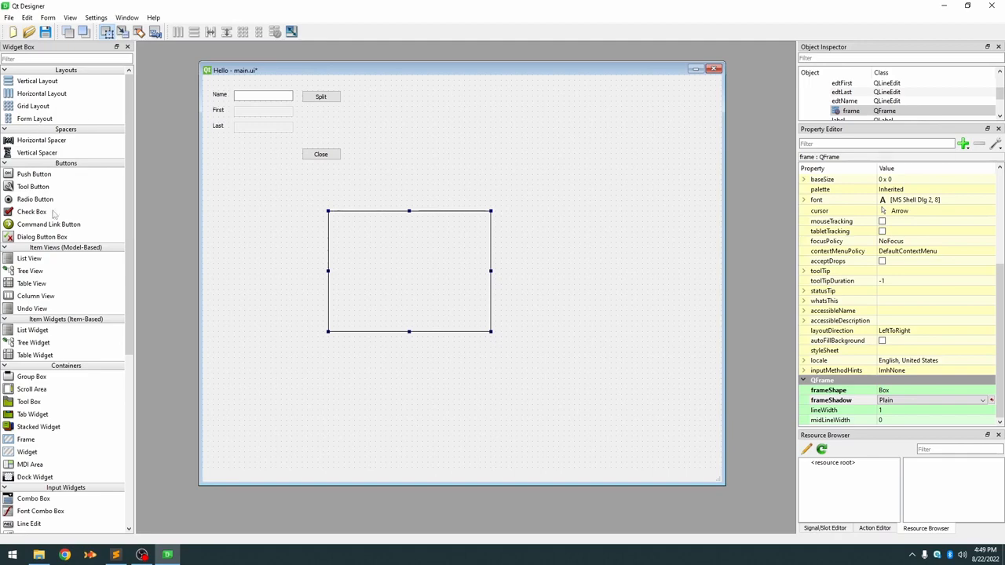
- Drag a Push Button from the Widget Box into the boxed frame
drag(34, 174, 384, 228)
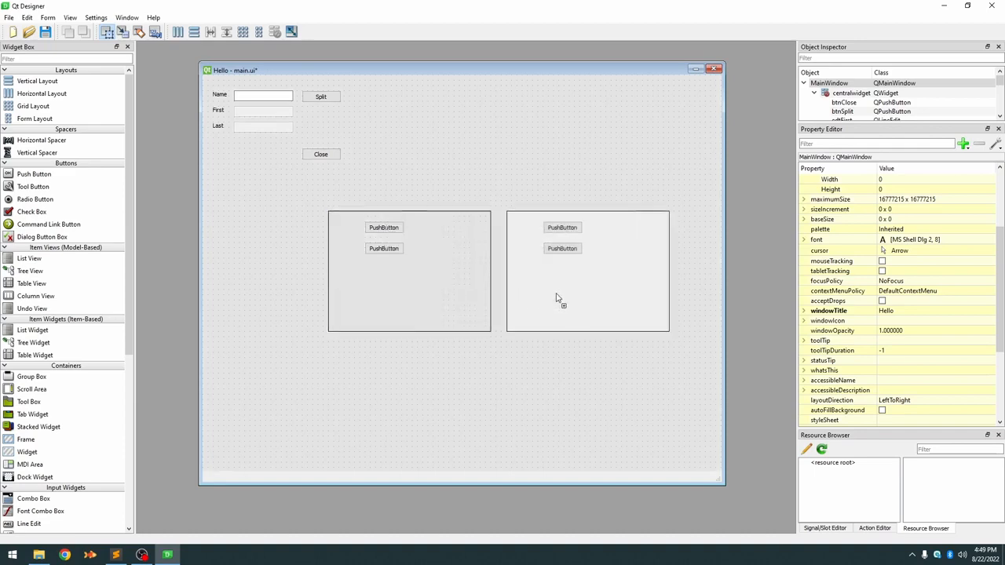
- Select the right-hand frame and drag its handle inward to shrink it
click(588, 271)
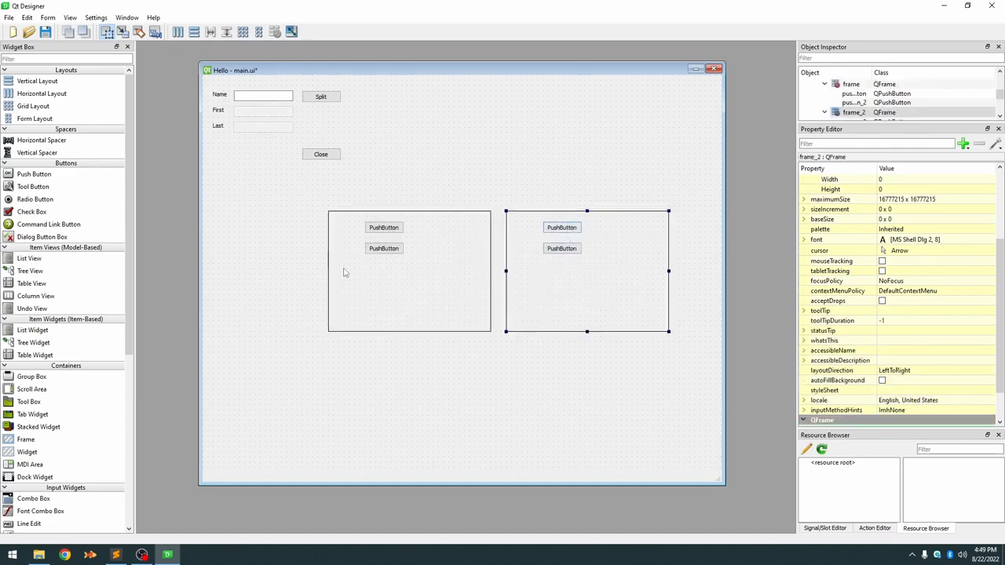
mouse_move(518, 302)
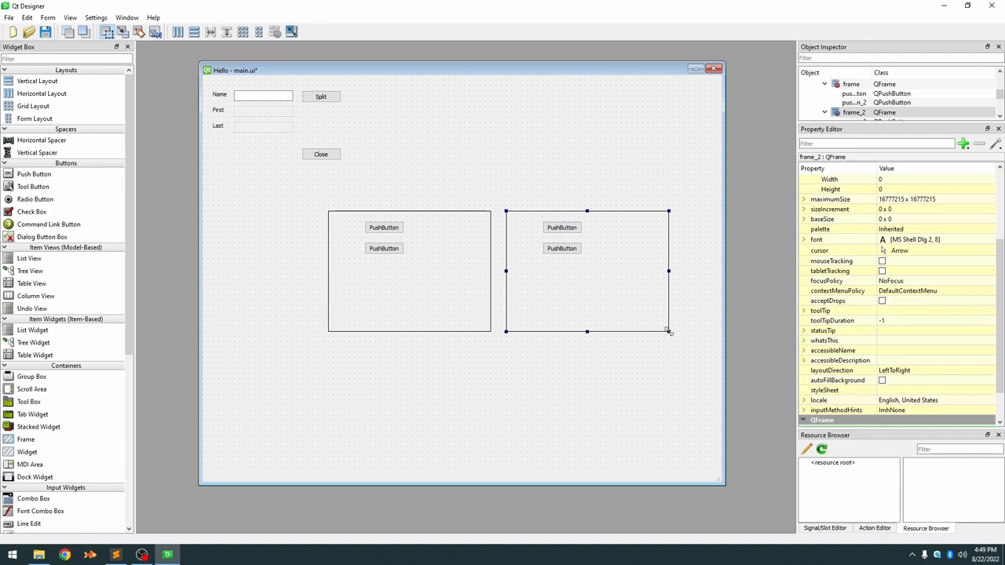
drag(585, 271, 460, 271)
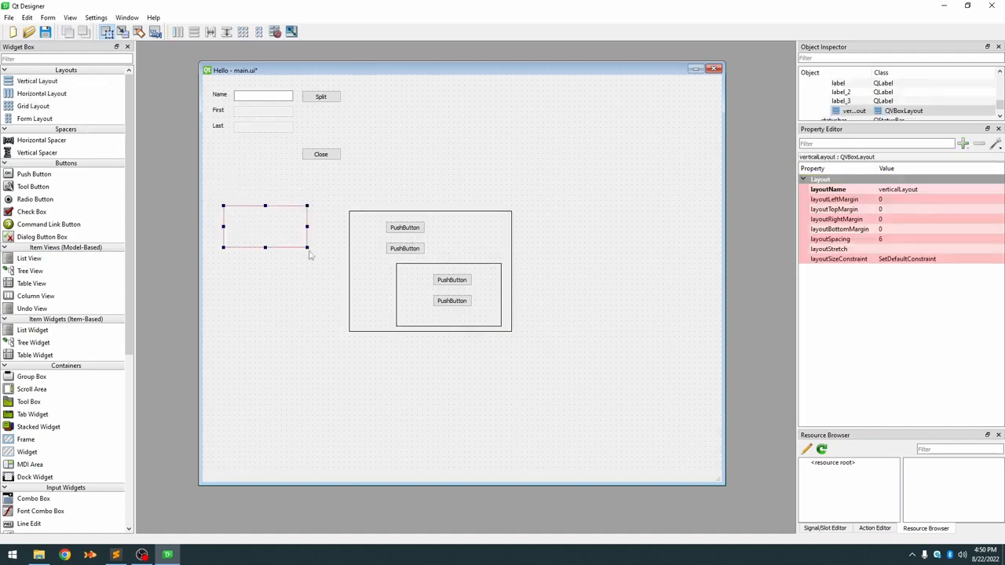
- Drag the empty vertical layout's handle to make it taller and wider
drag(308, 250, 328, 312)
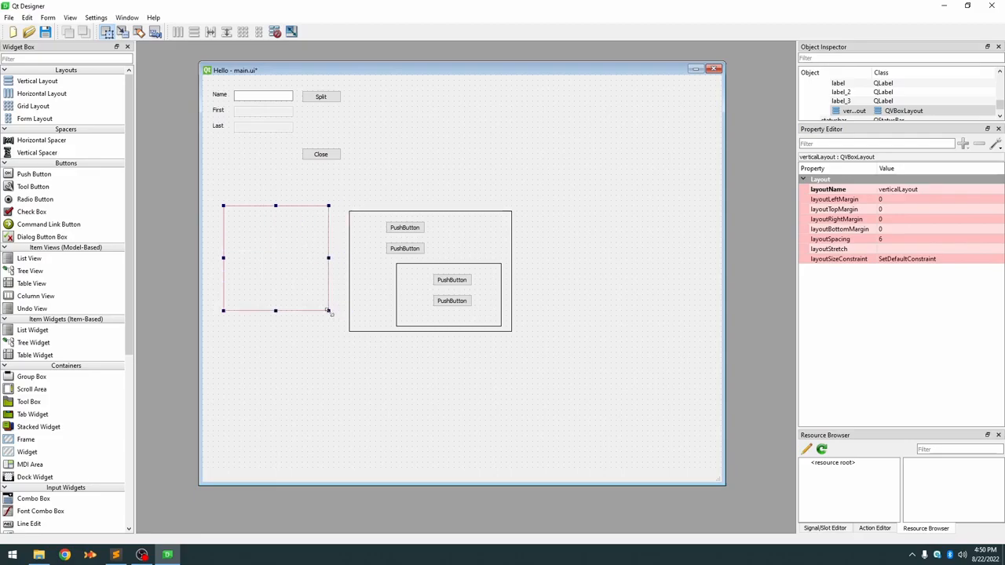